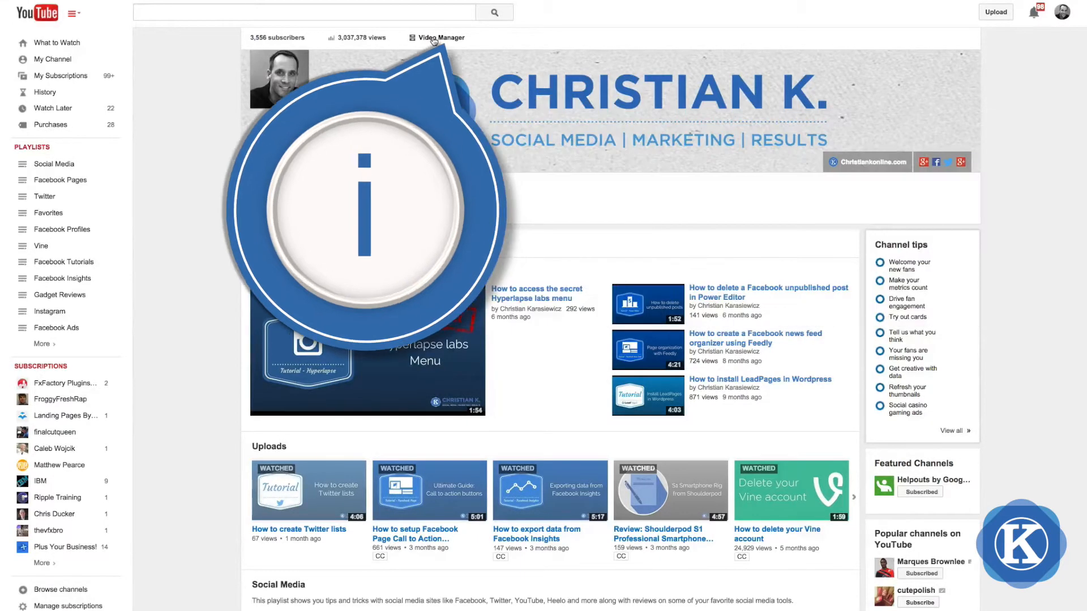
Step: From Video Manager, start editing the 'How to delete your Vine account' video
click(439, 37)
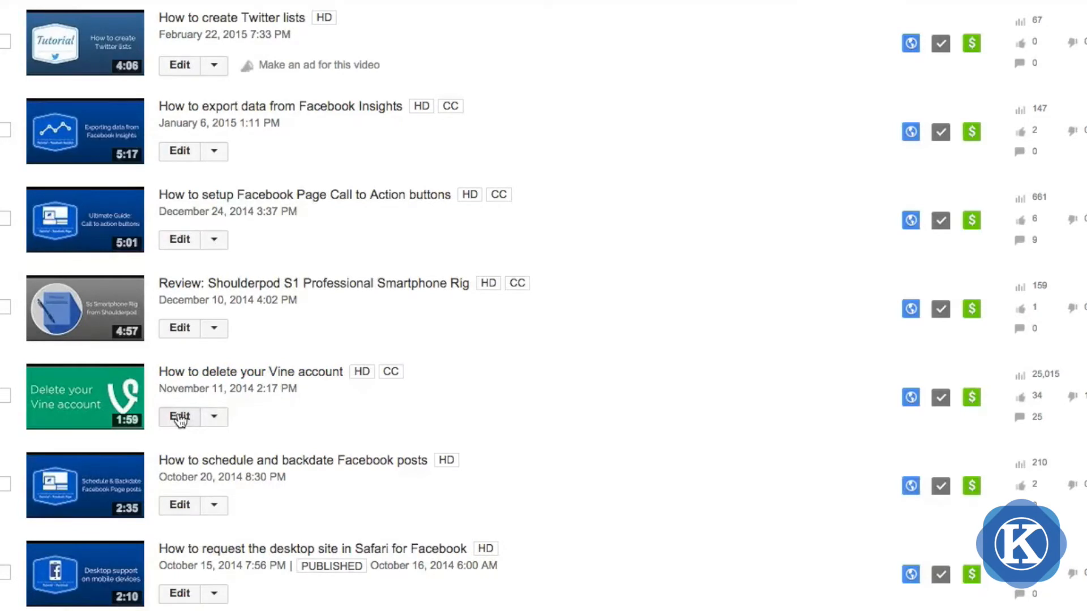
click(179, 417)
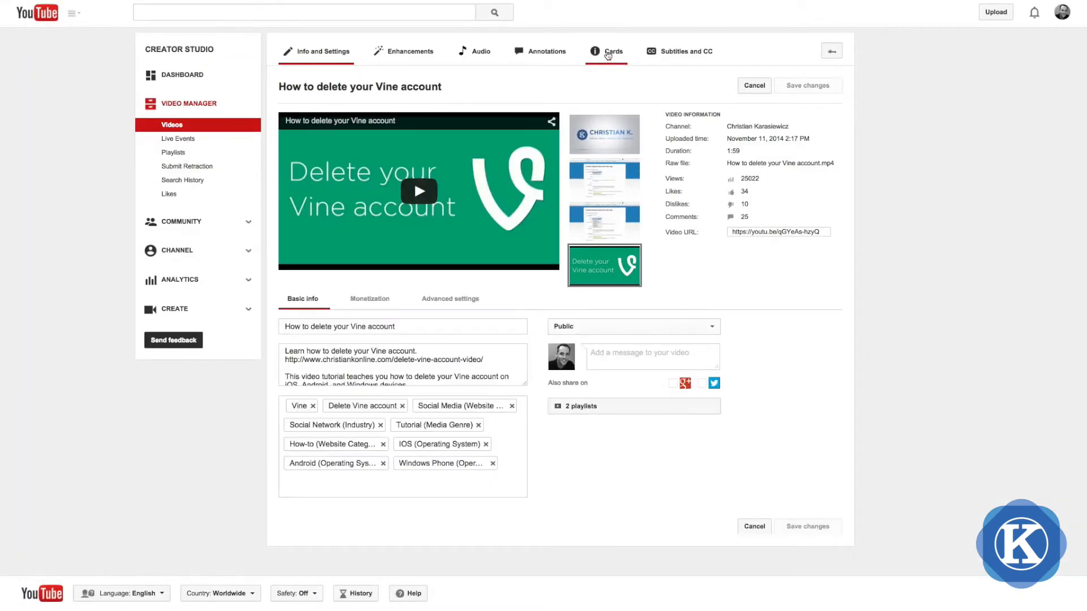
Step: Switch the video editor to the Cards section
click(610, 51)
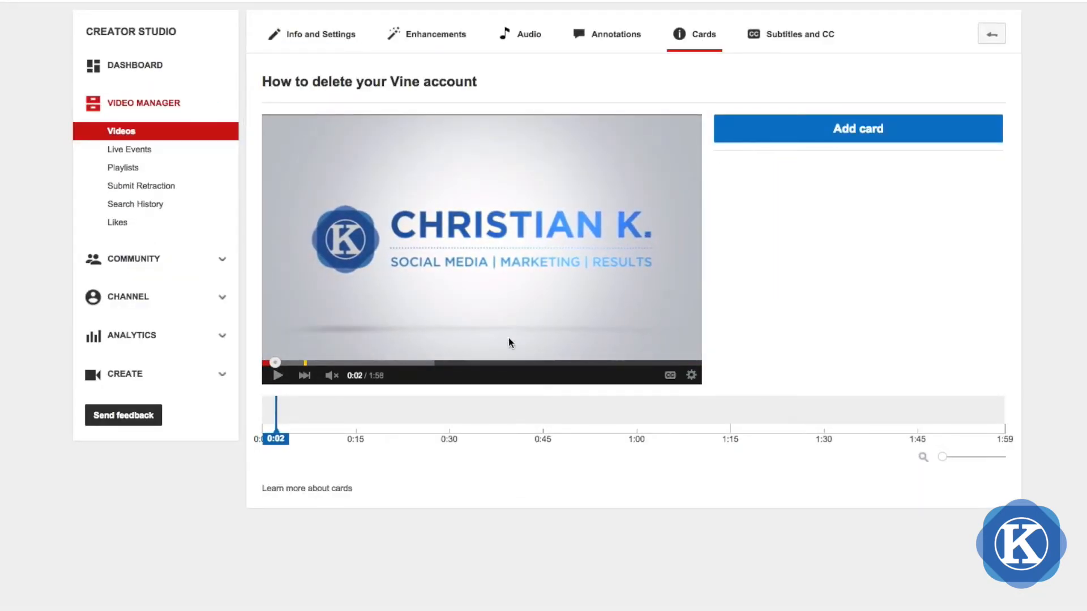
mouse_move(347, 417)
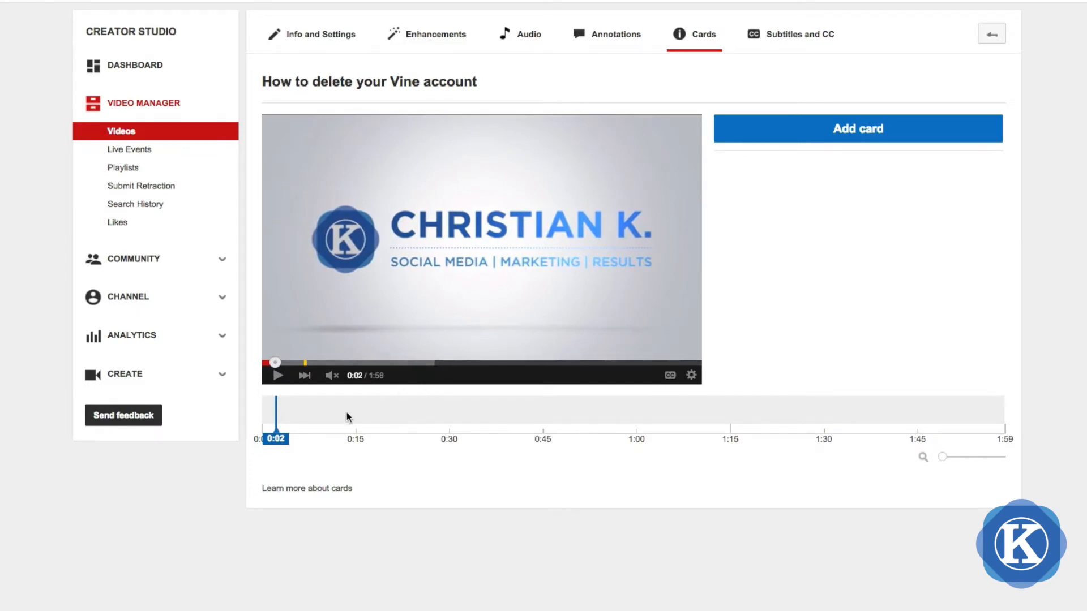
mouse_move(1010, 438)
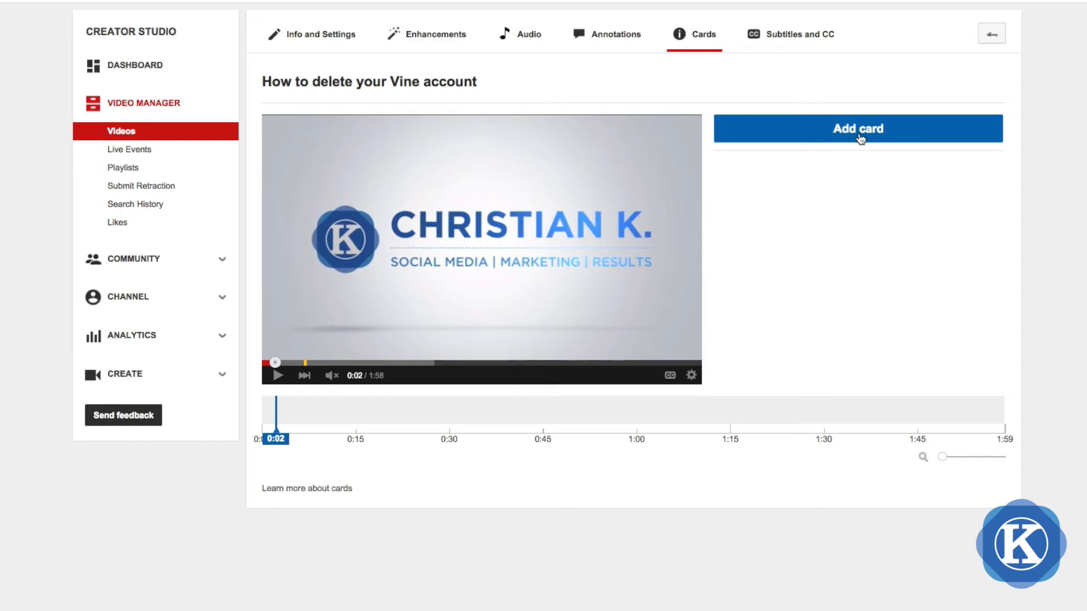
mouse_move(944, 229)
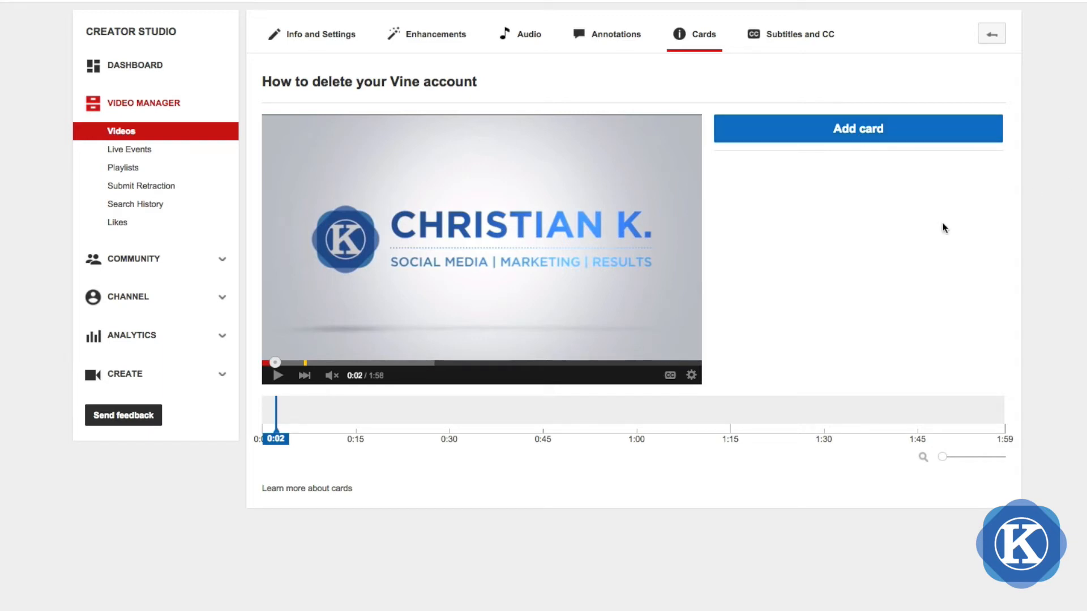
mouse_move(884, 247)
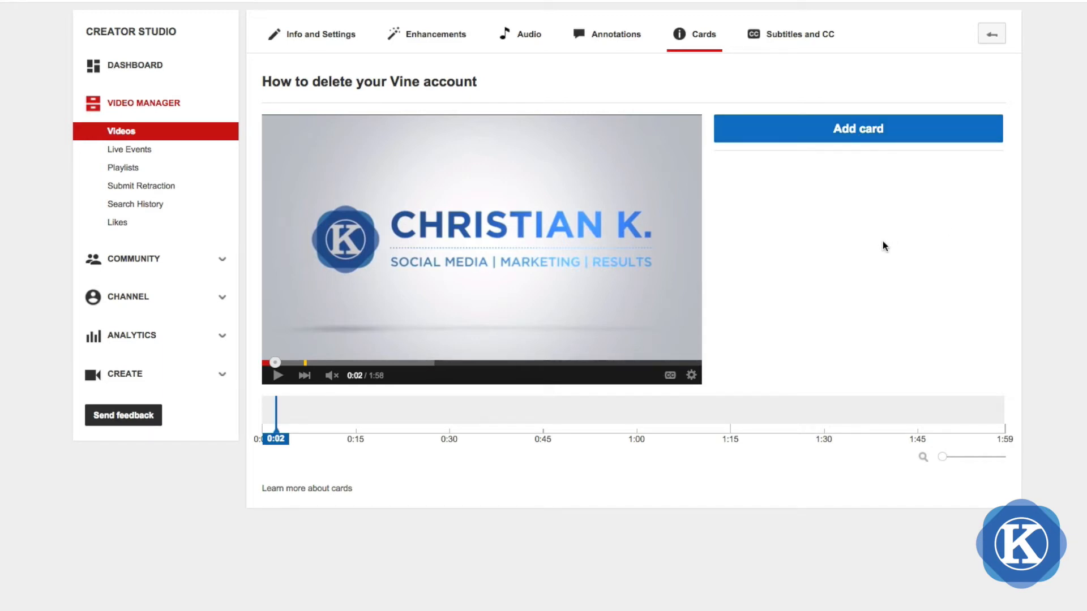
mouse_move(853, 275)
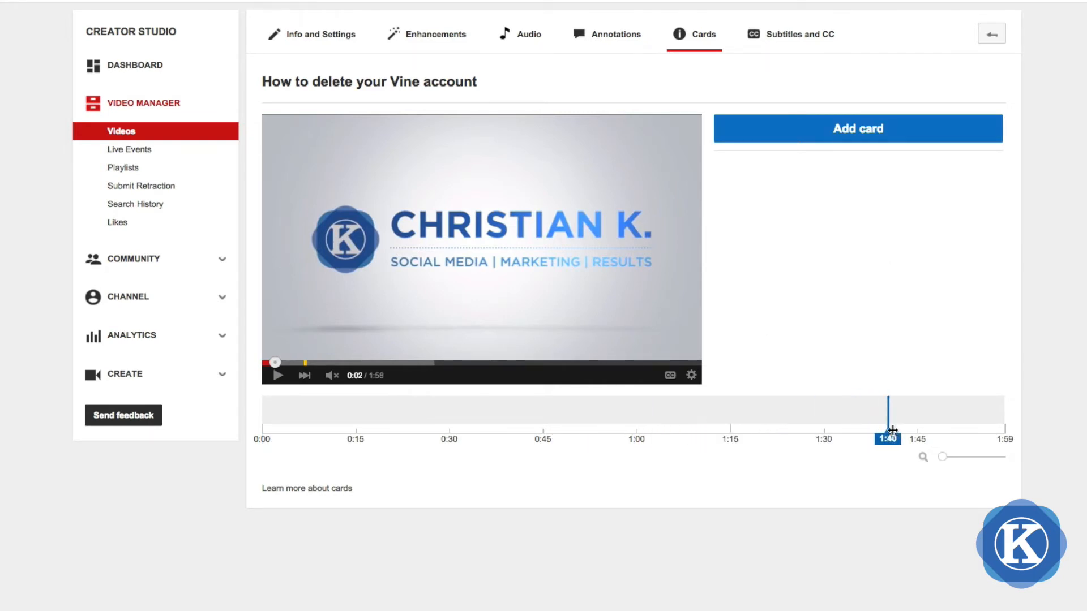
Step: Set the card playhead to 1:49 and bring up the Add card type choices
drag(890, 428, 956, 428)
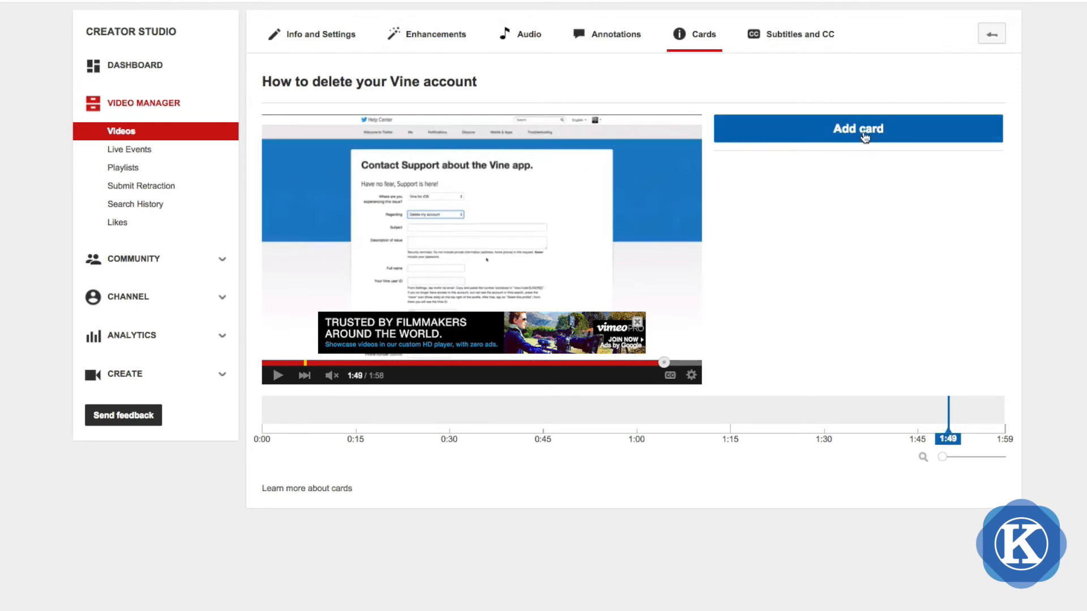
click(858, 128)
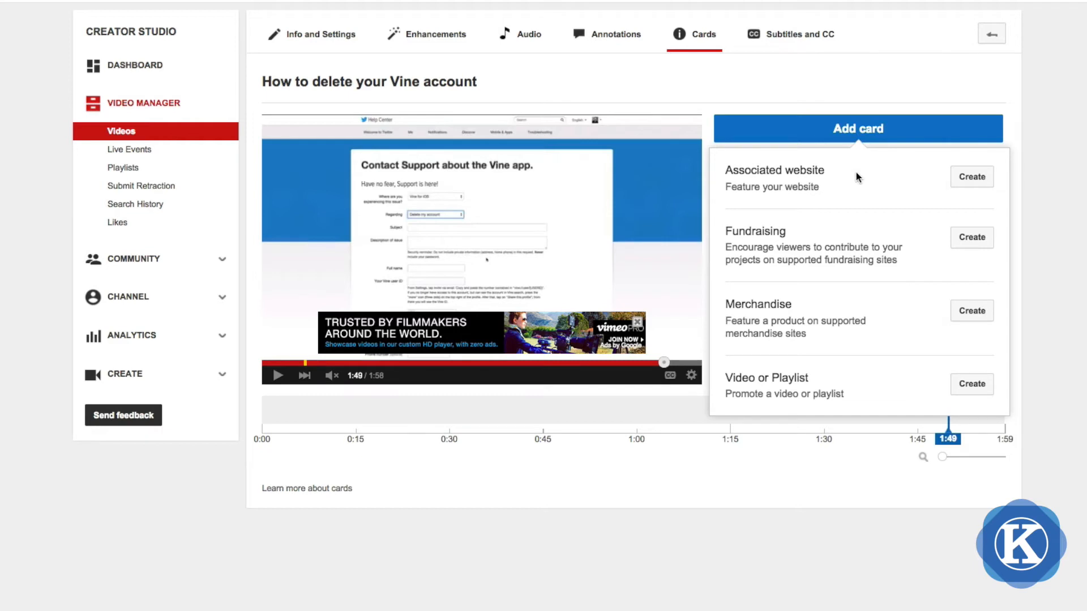
mouse_move(869, 341)
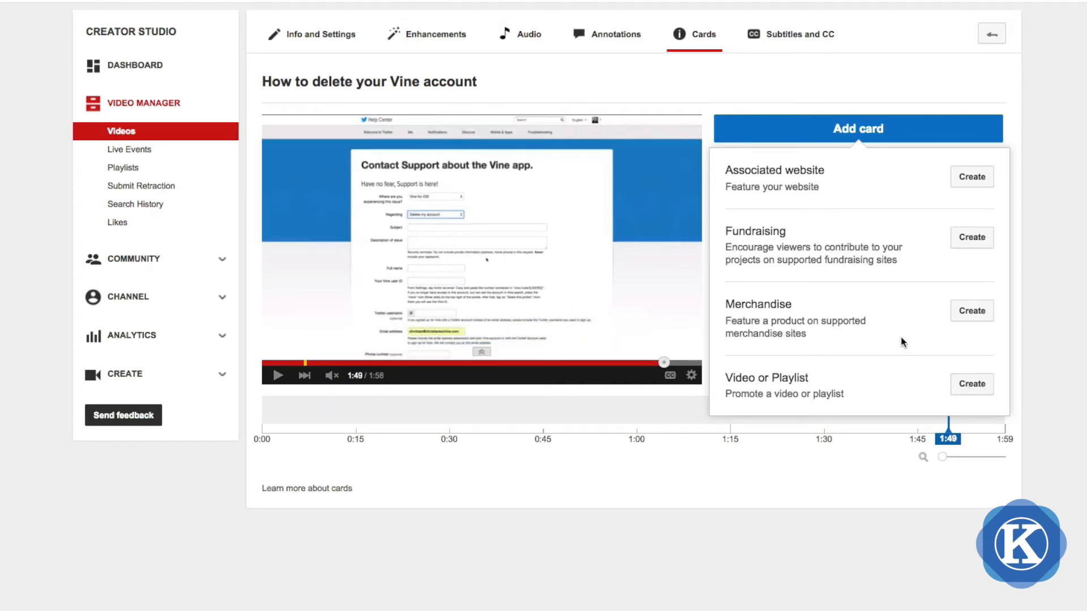
mouse_move(971, 315)
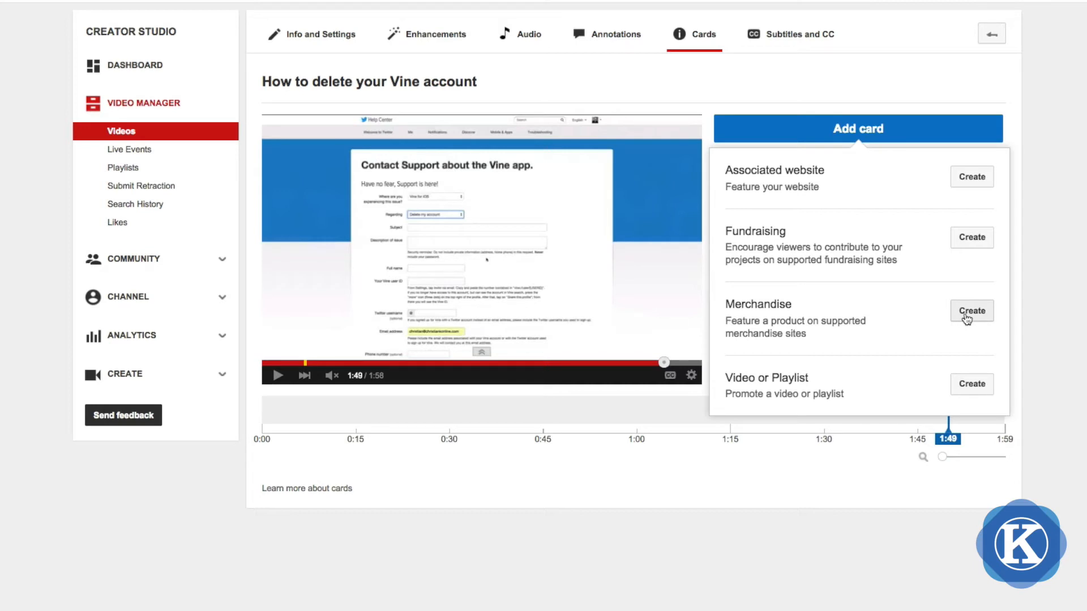
mouse_move(890, 286)
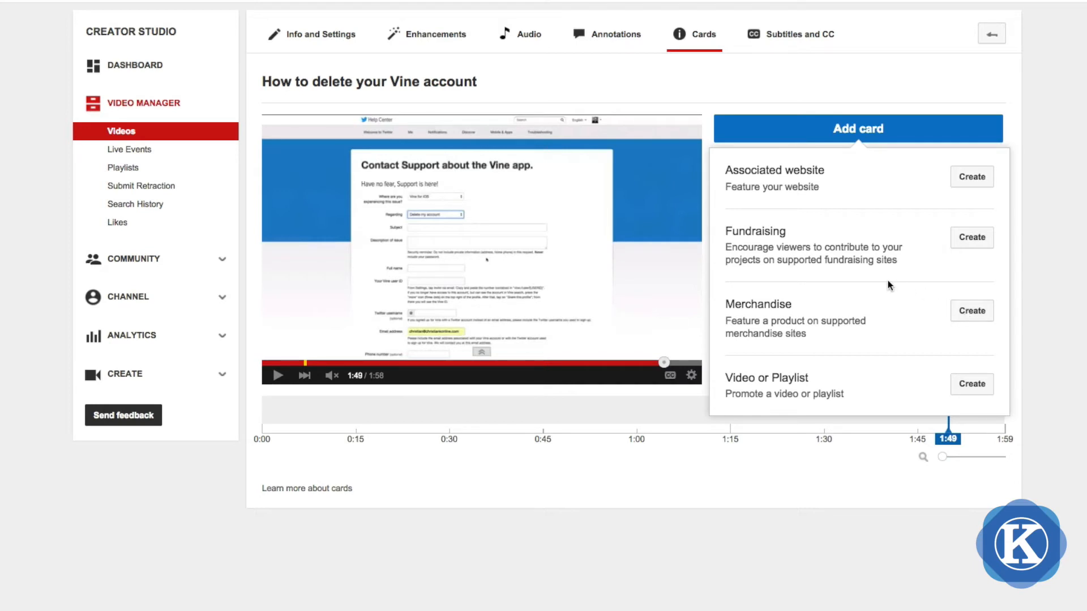
mouse_move(877, 273)
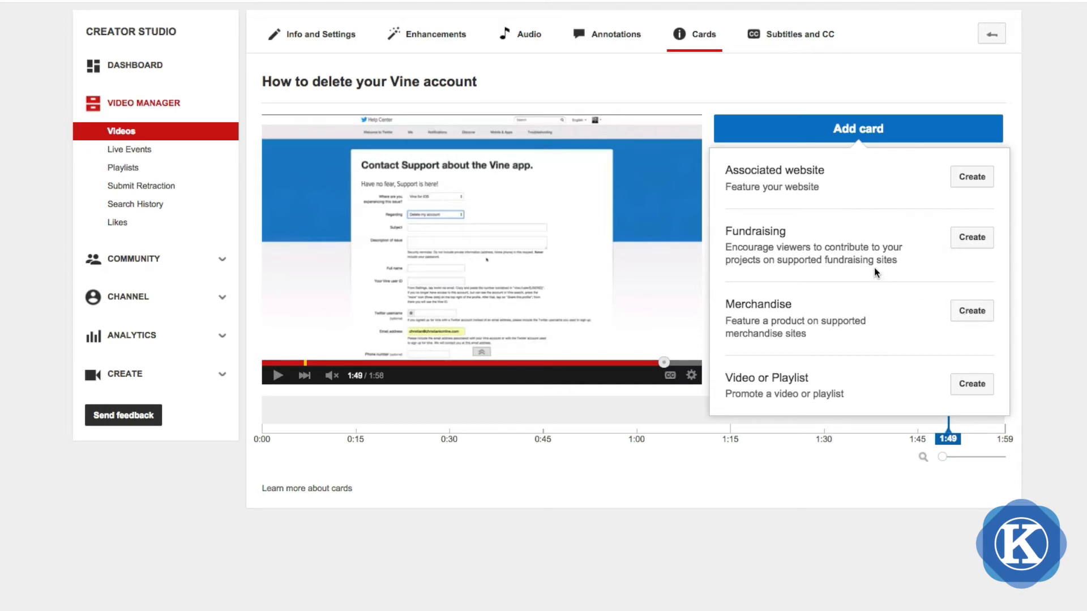
mouse_move(845, 254)
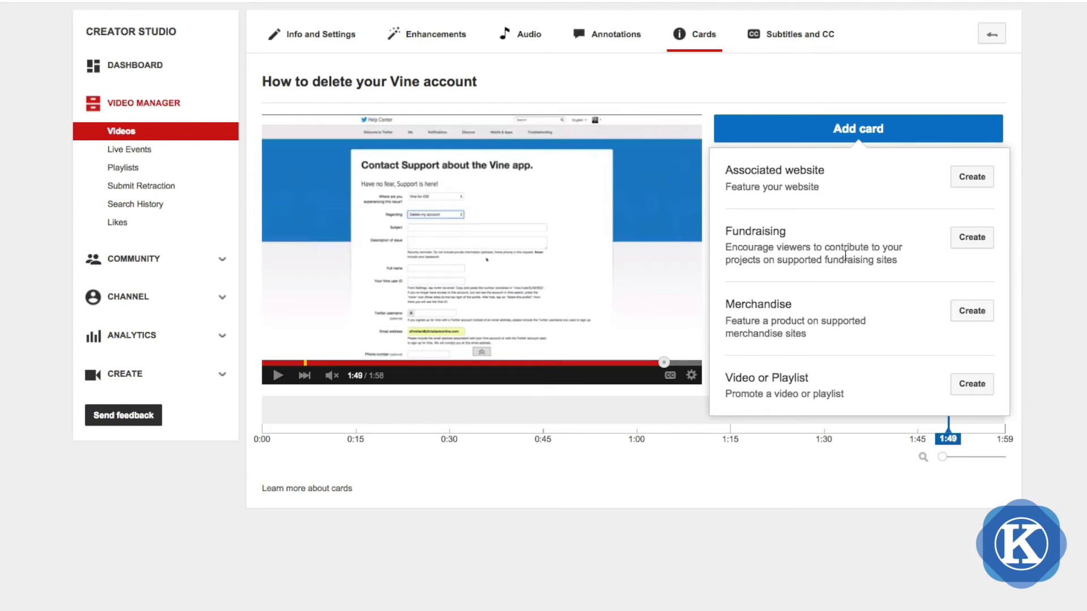
mouse_move(849, 203)
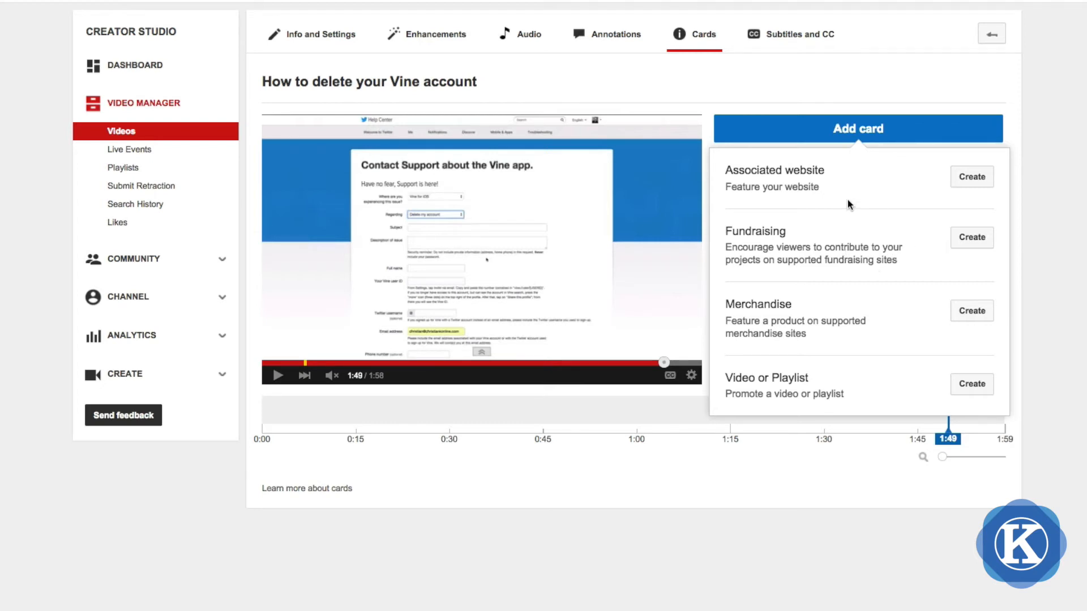
click(972, 177)
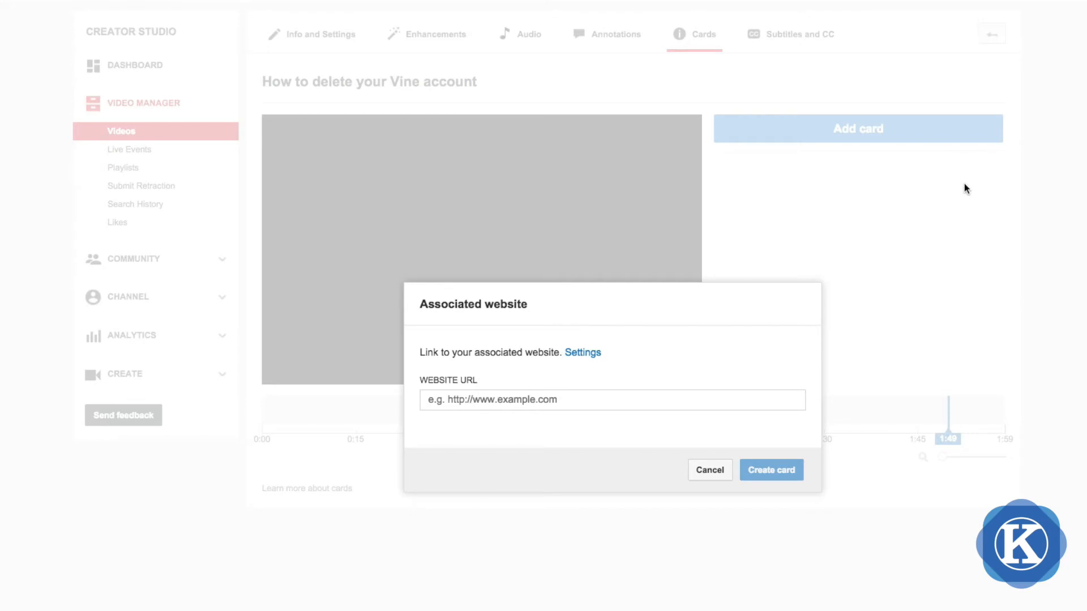
mouse_move(587, 357)
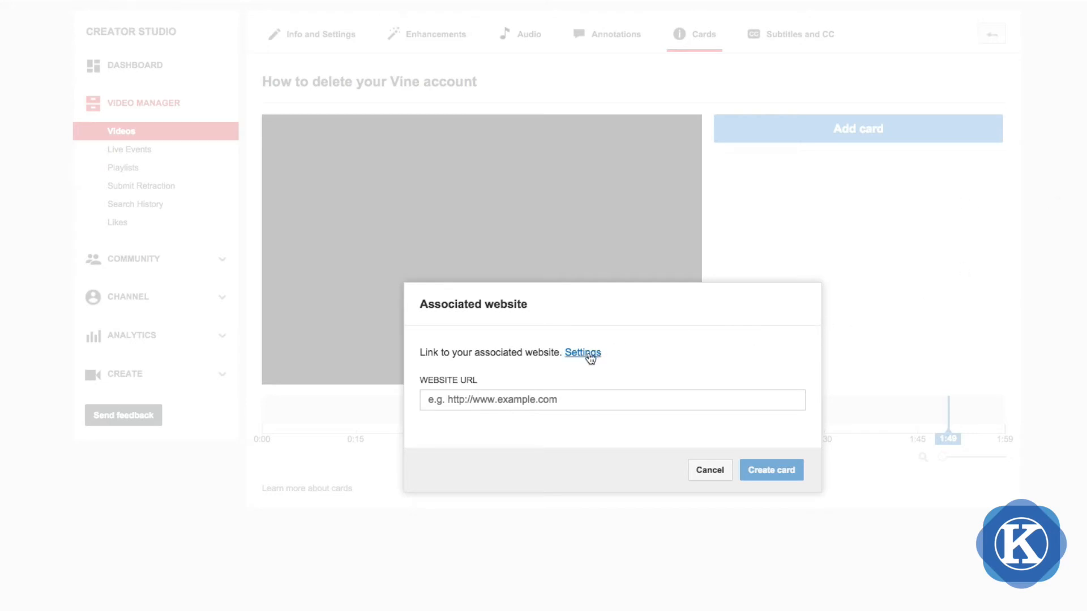
mouse_move(587, 361)
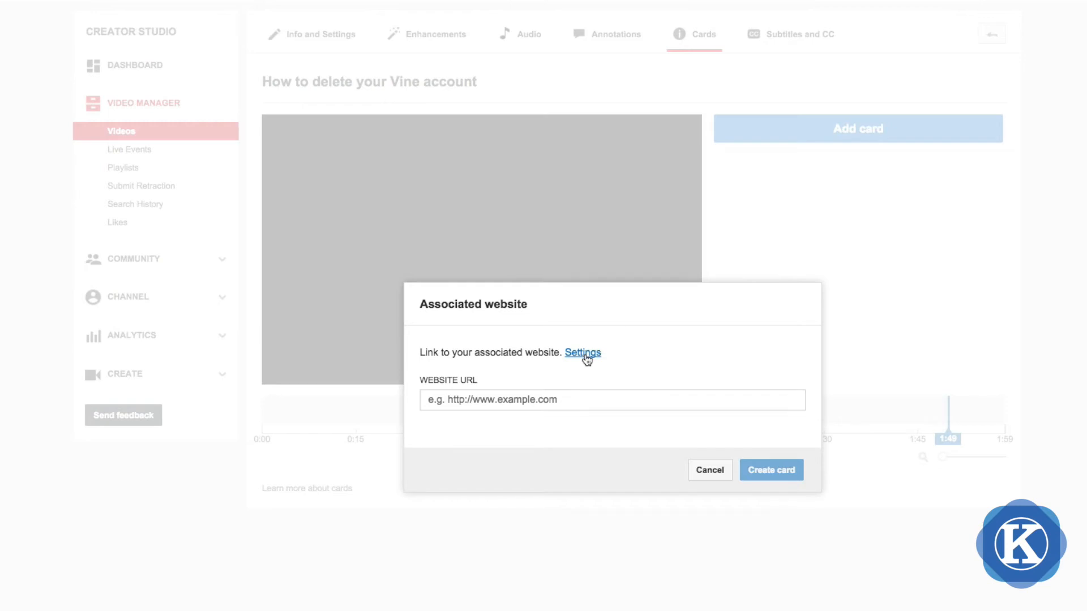
mouse_move(589, 367)
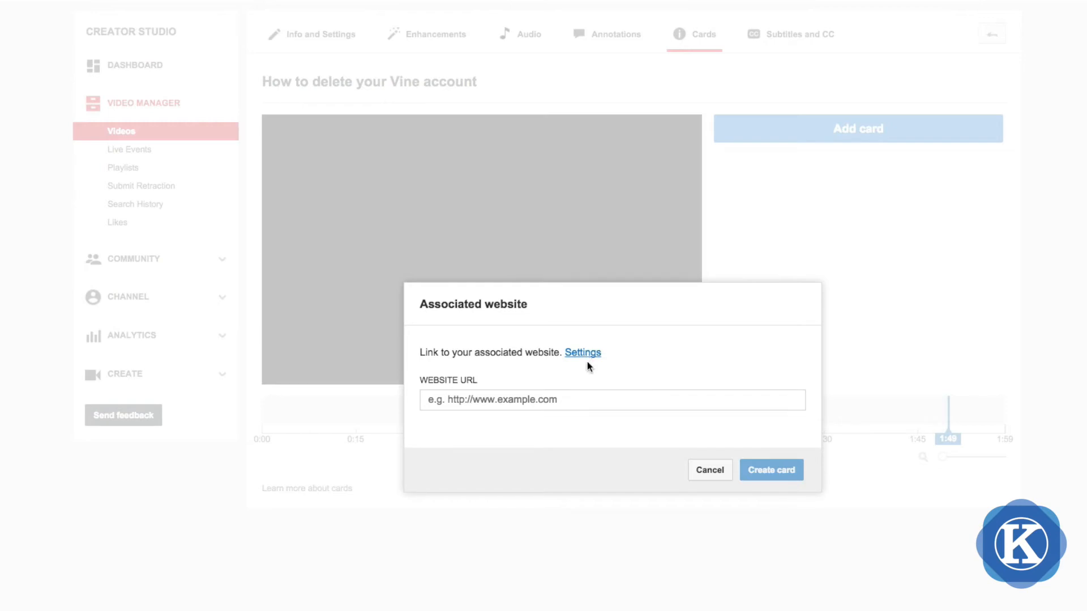
text(http://www.christiankonline.com/delete-vine-account-video/)
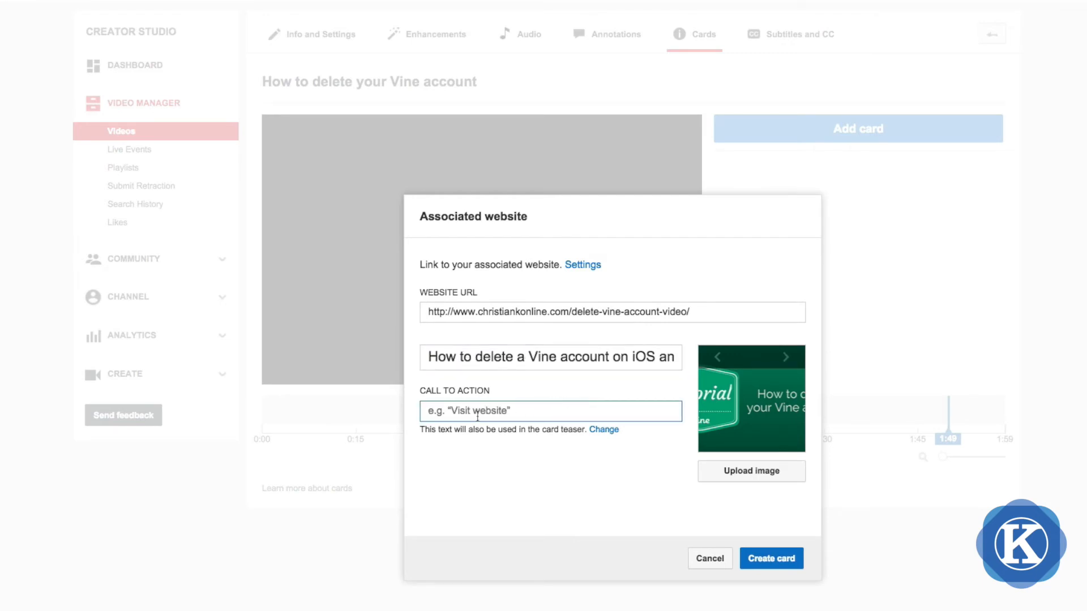
Step: Set the call to action to 'Visit website', choose a different image, and create the card
text(Visit website)
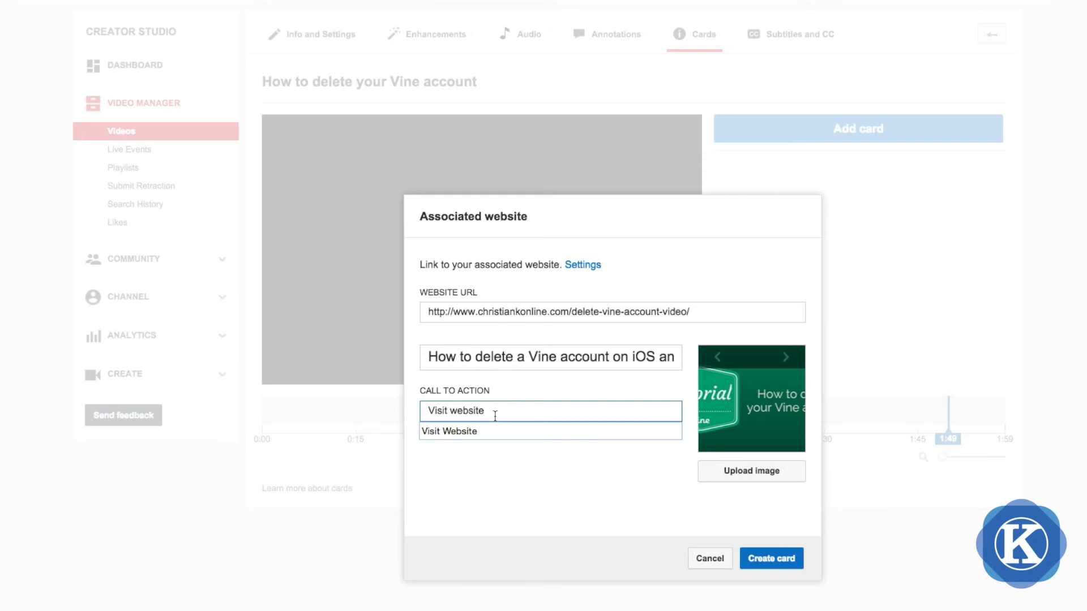
mouse_move(505, 391)
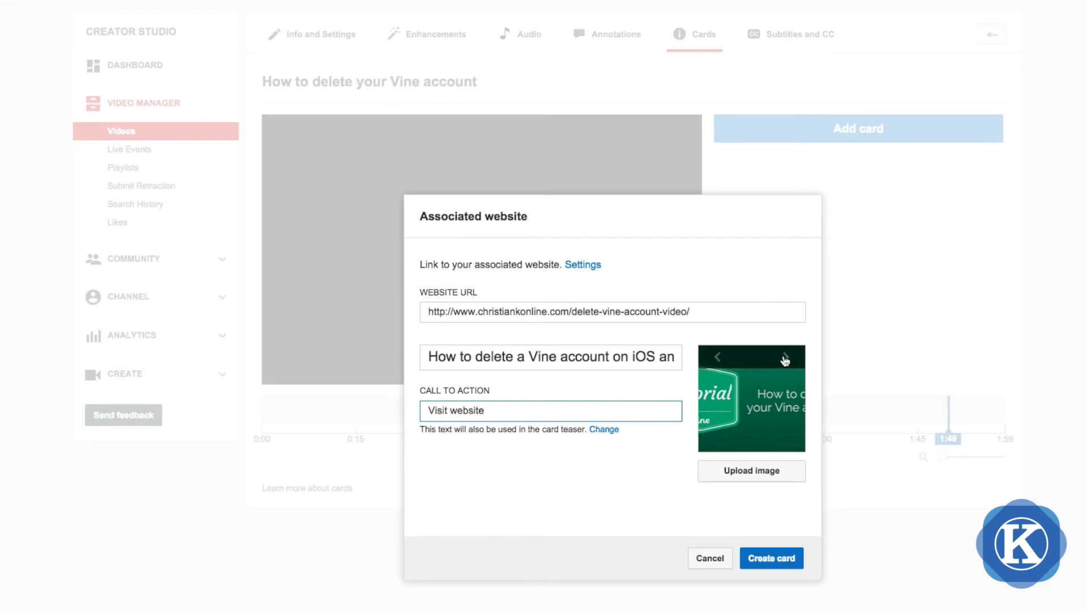
click(784, 360)
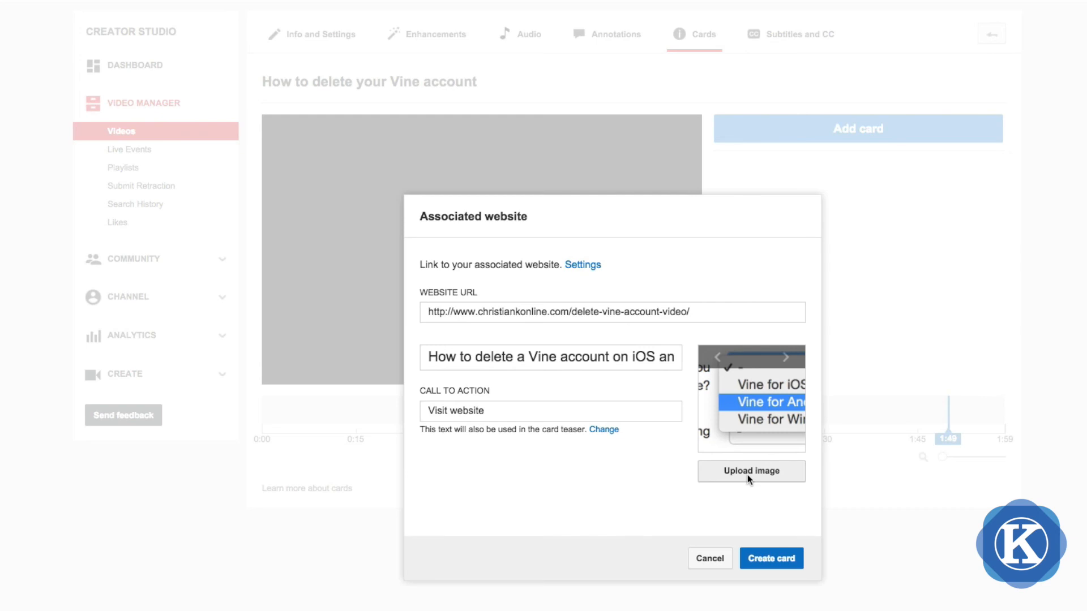
mouse_move(774, 566)
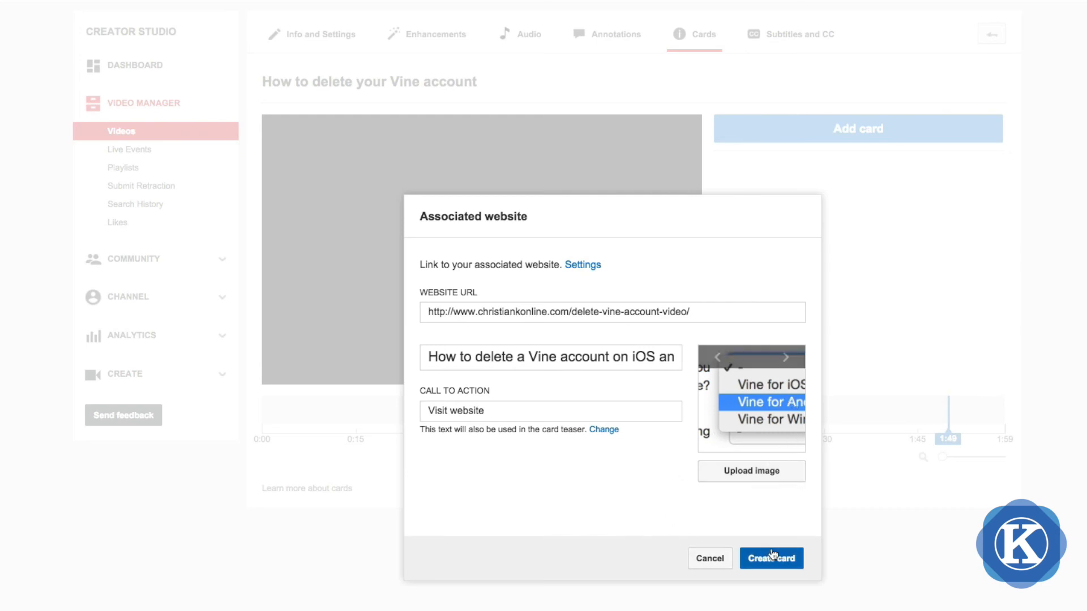
click(773, 558)
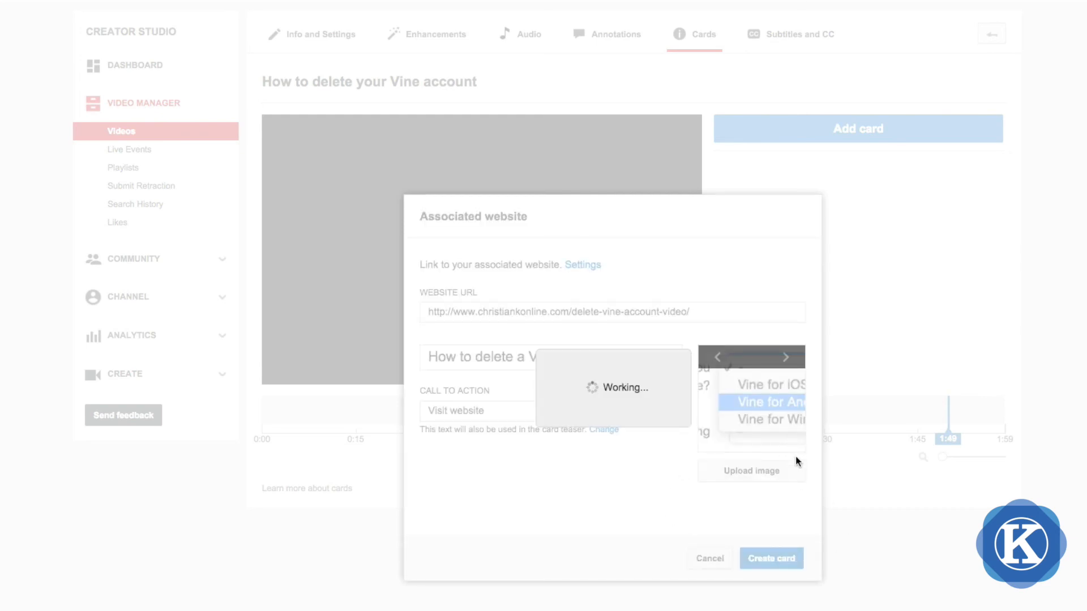
Step: Preview the new card at 1:49 by expanding it on the video
click(771, 559)
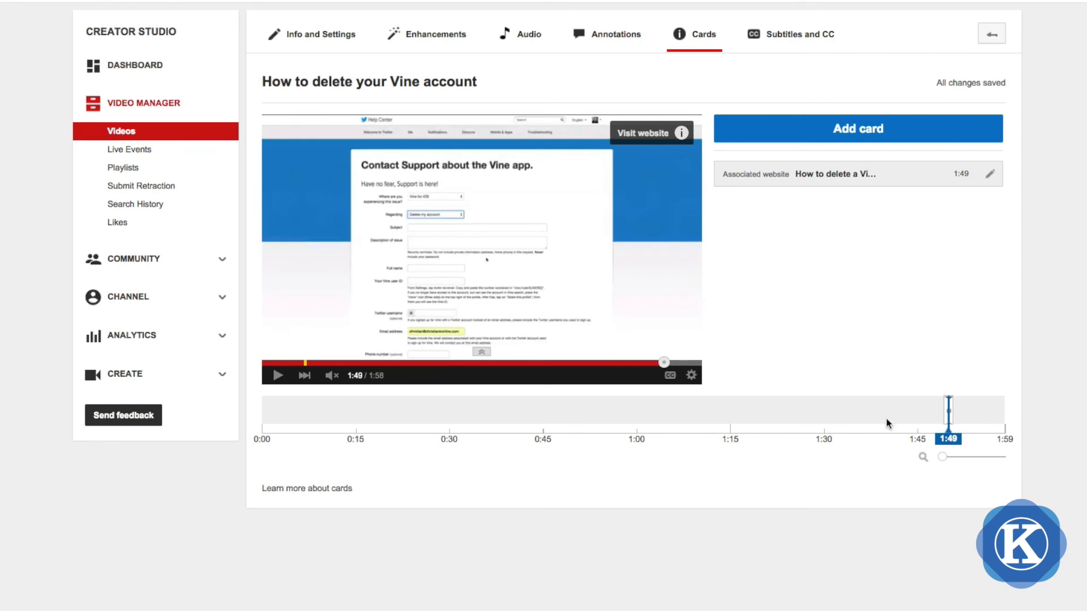
mouse_move(594, 367)
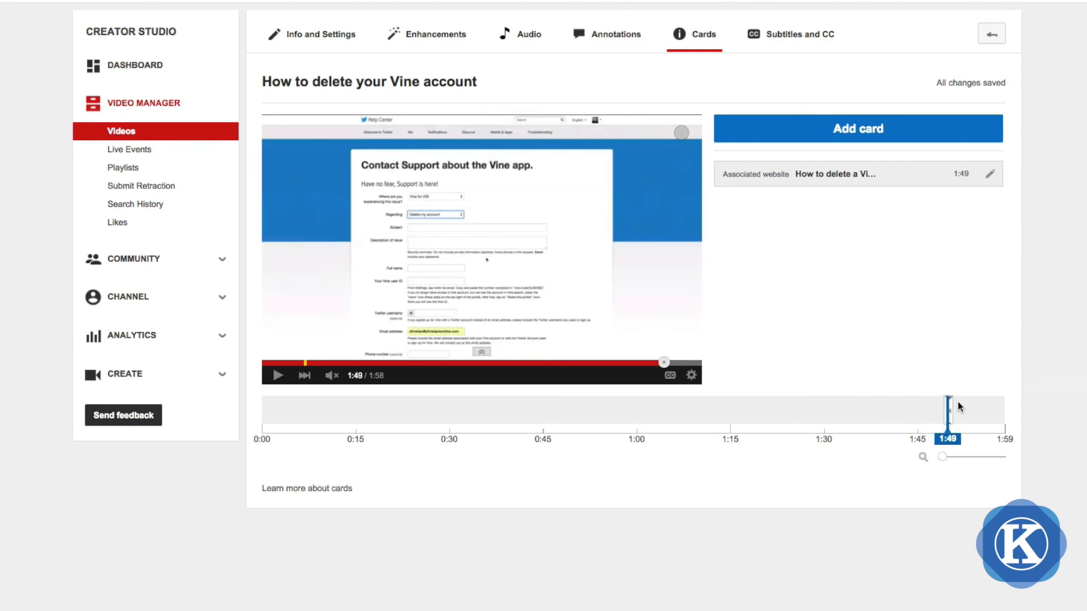
mouse_move(951, 412)
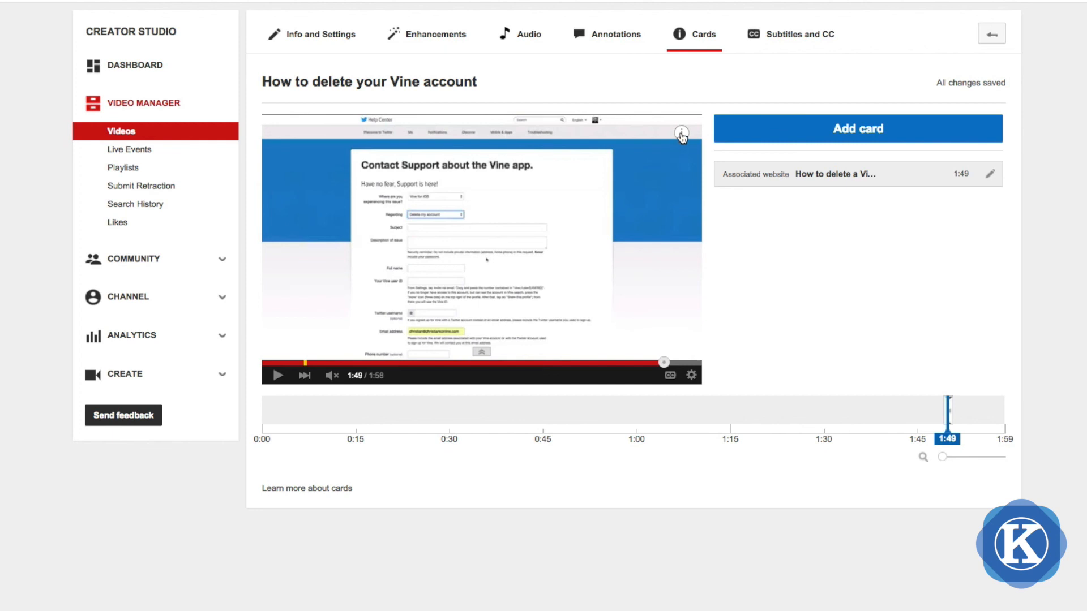
click(680, 134)
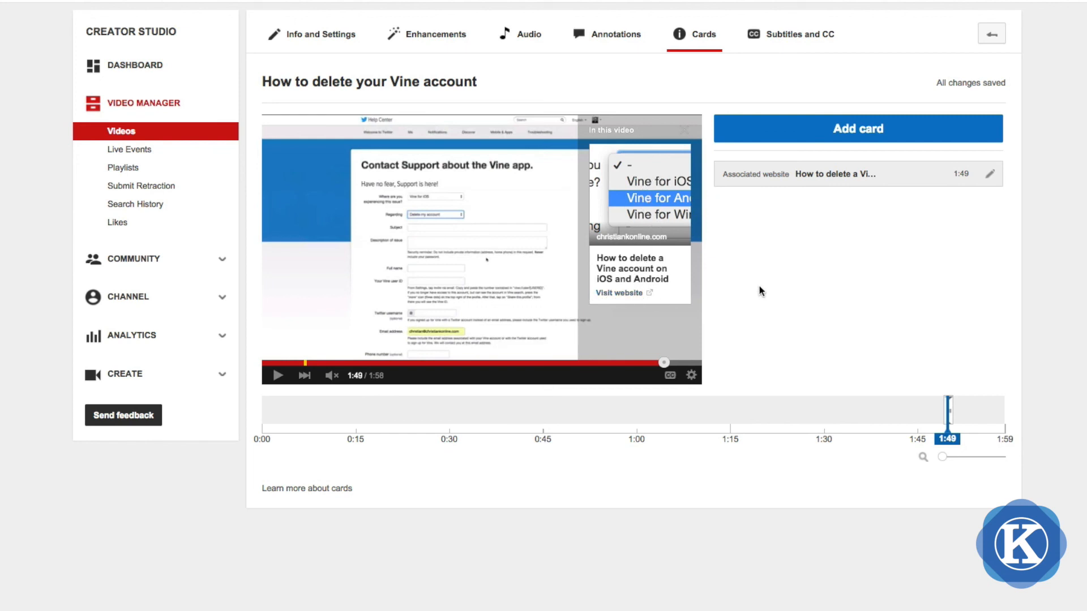
mouse_move(989, 177)
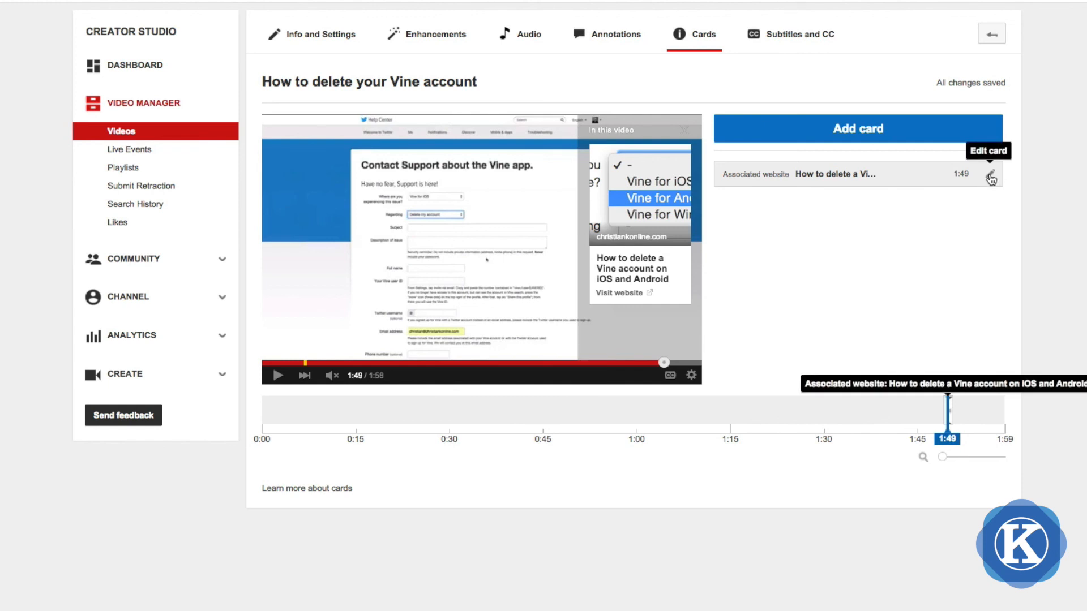
Step: Reopen the Associated website card for editing and save the changes
click(989, 176)
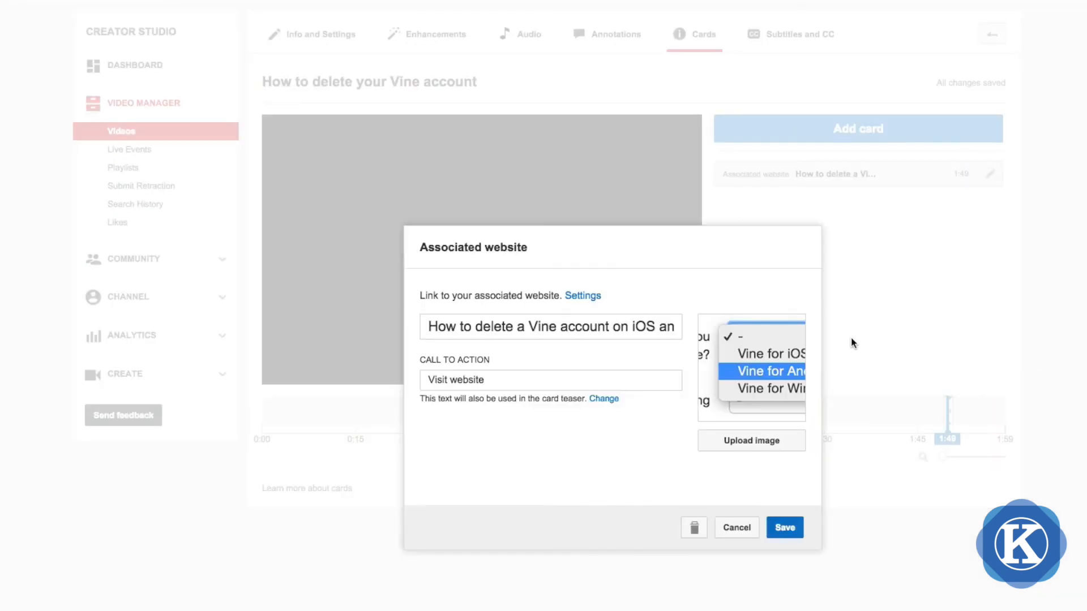
click(784, 528)
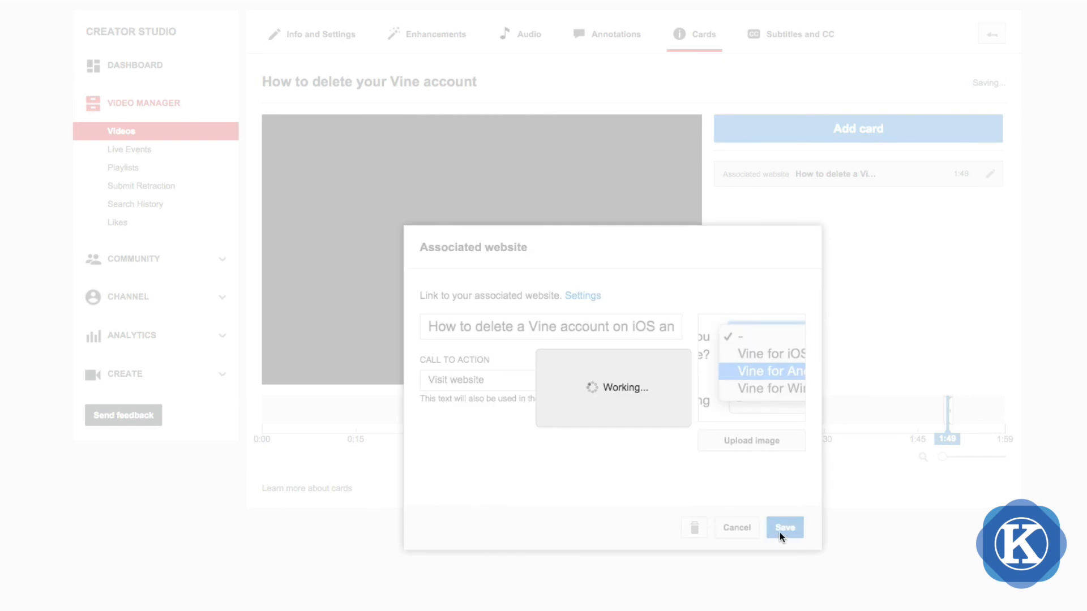
click(785, 527)
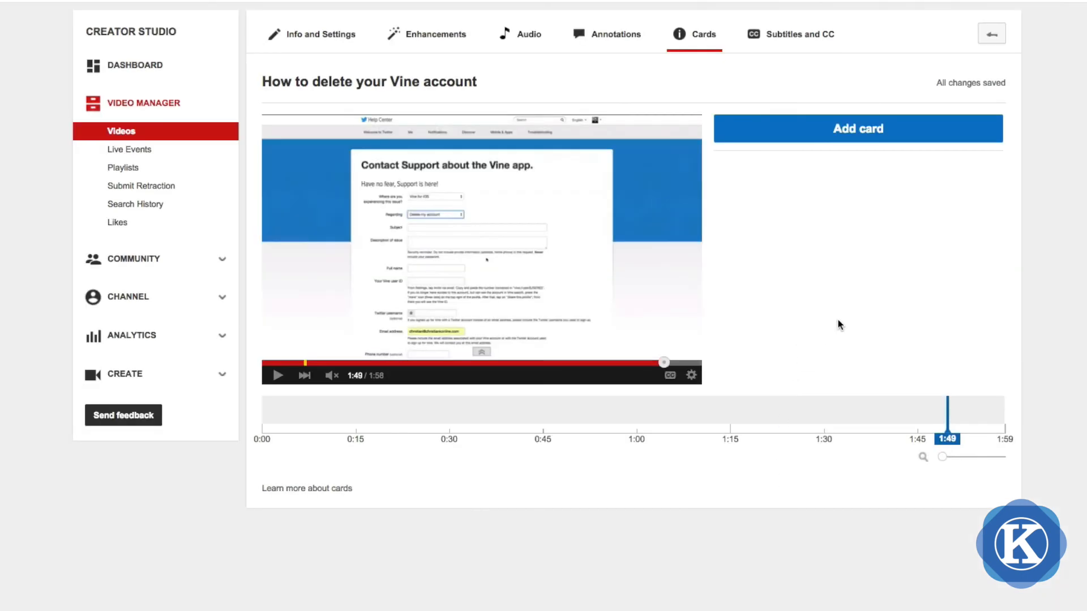